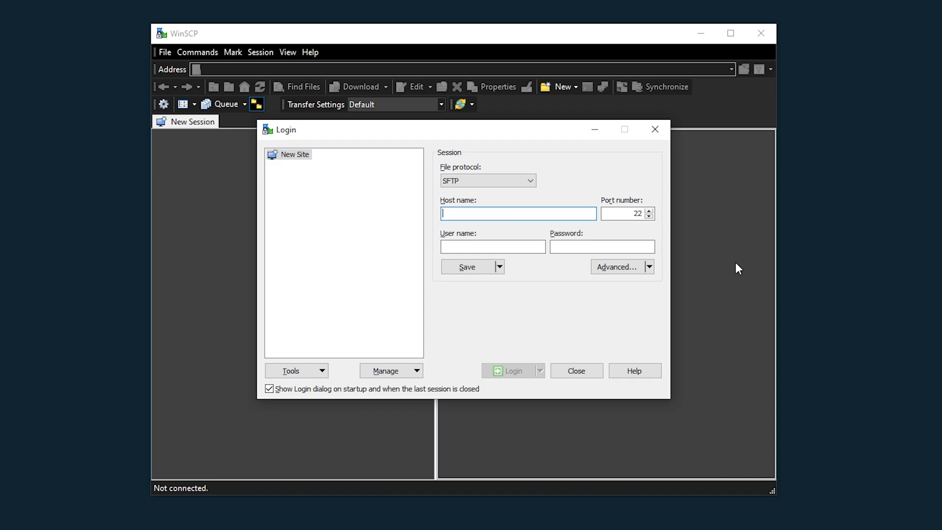
# Log in to the Raspberry Pi at 192.168.0.102 to show /home/pi.
pyautogui.write('192')
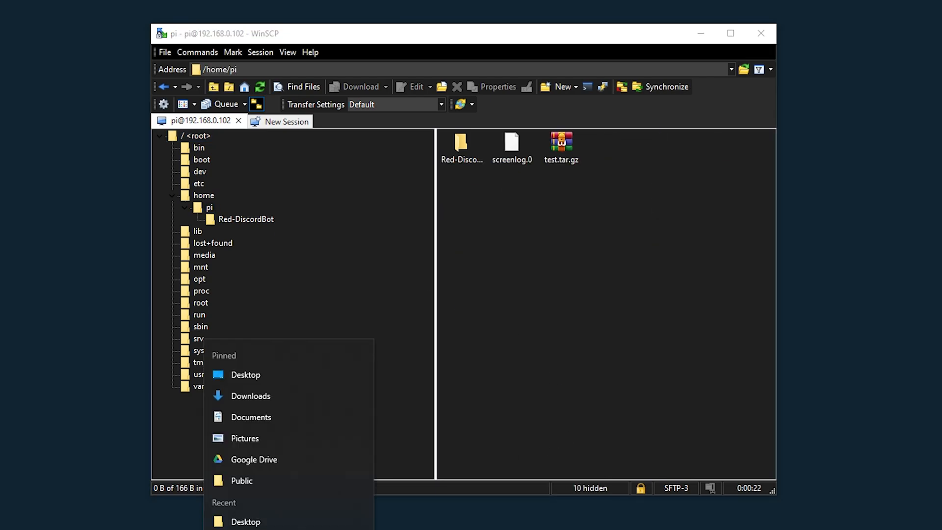
pyautogui.moveTo(385, 137)
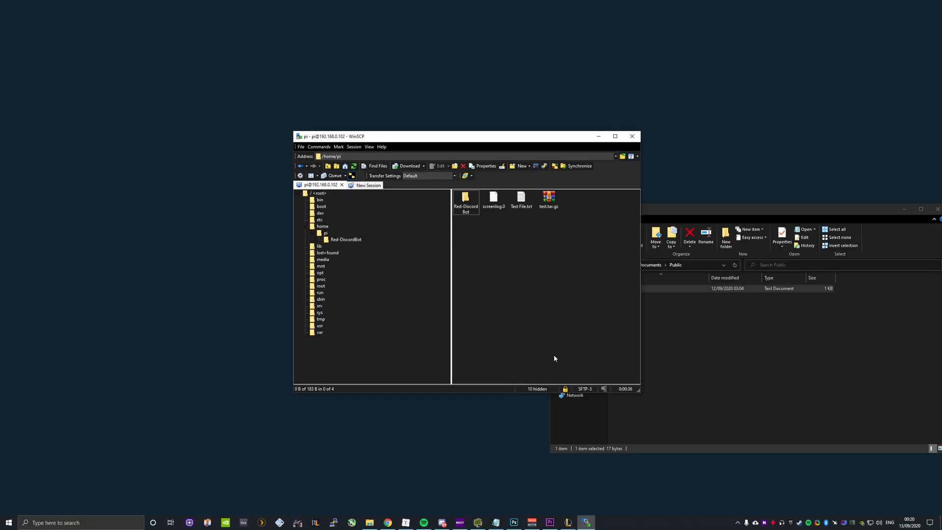
# Open the copied Test File.txt in WinSCP's editor to view its text.
pyautogui.doubleClick(521, 197)
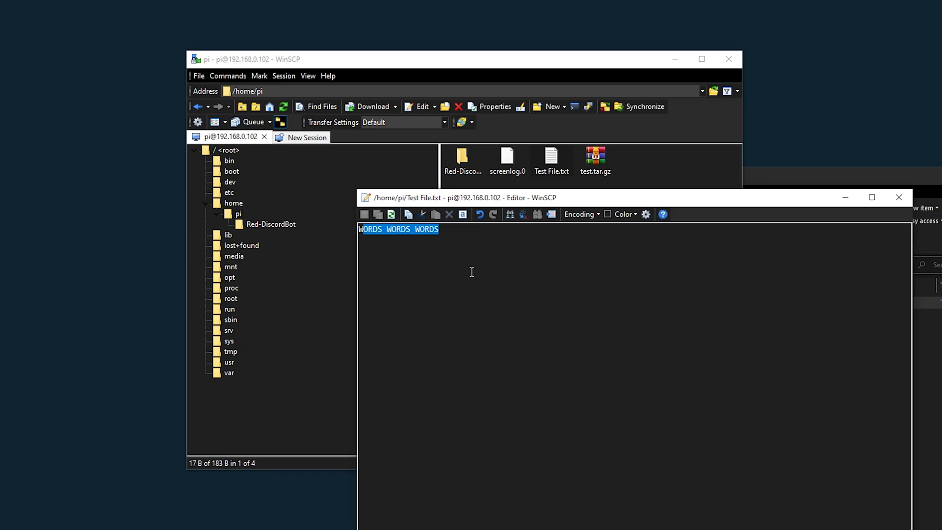
pyautogui.moveTo(489, 244)
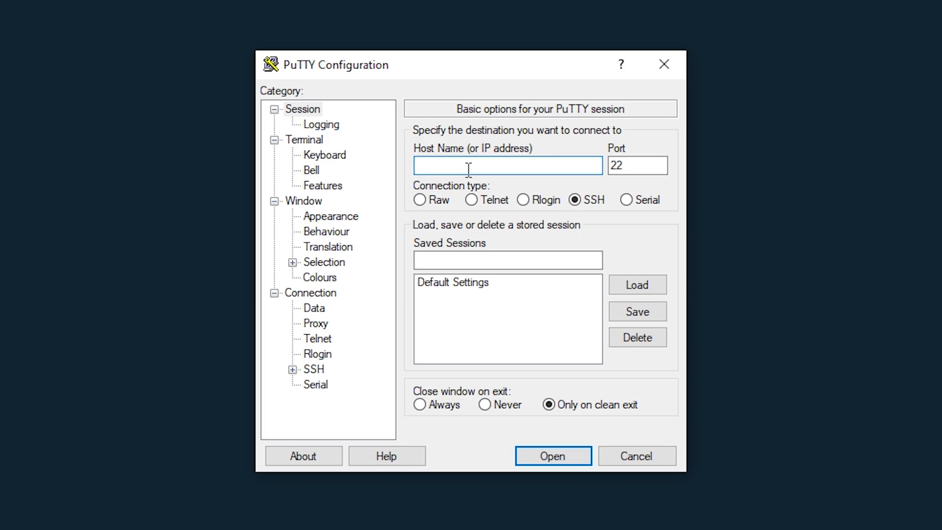
# Open an SSH session in PuTTY to host 192.168.0.102.
pyautogui.write('192.168.0.102')
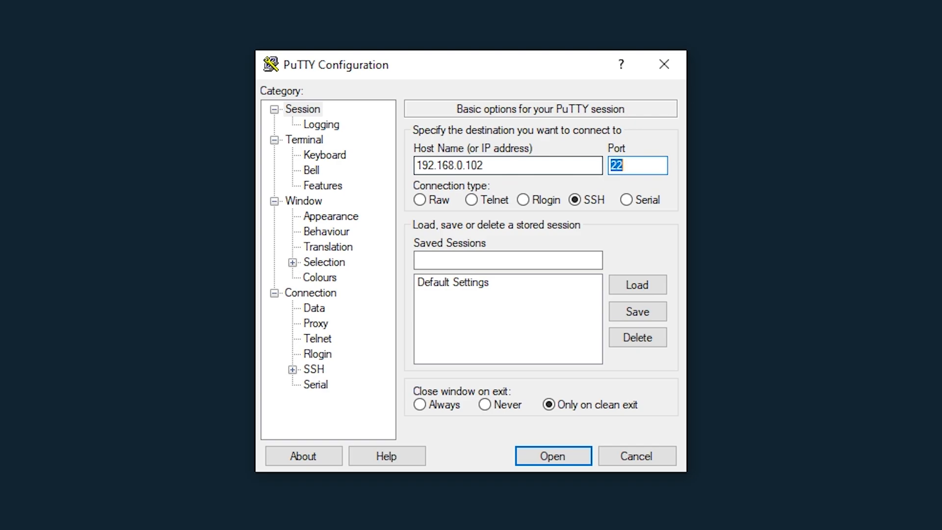
pyautogui.click(553, 456)
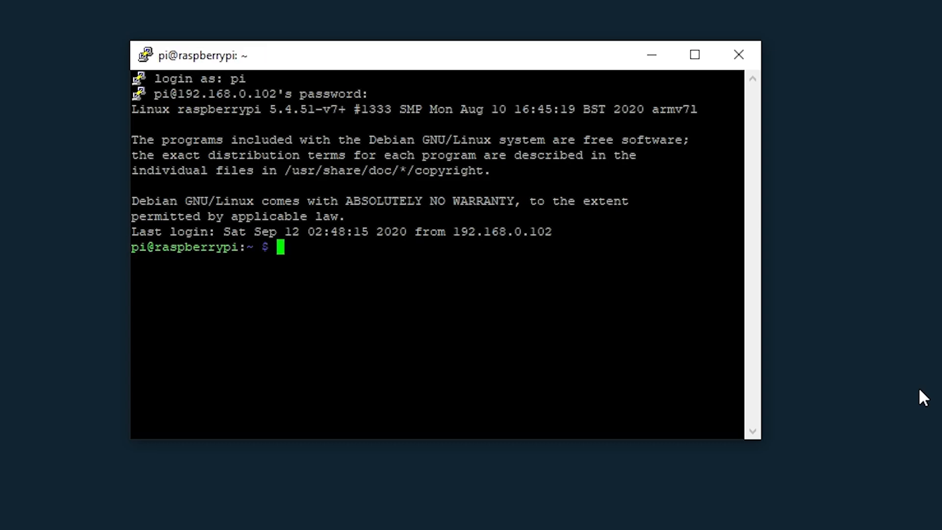
# List the home folder, create new-test.file with touch, and copy its name.
pyautogui.write('ls')
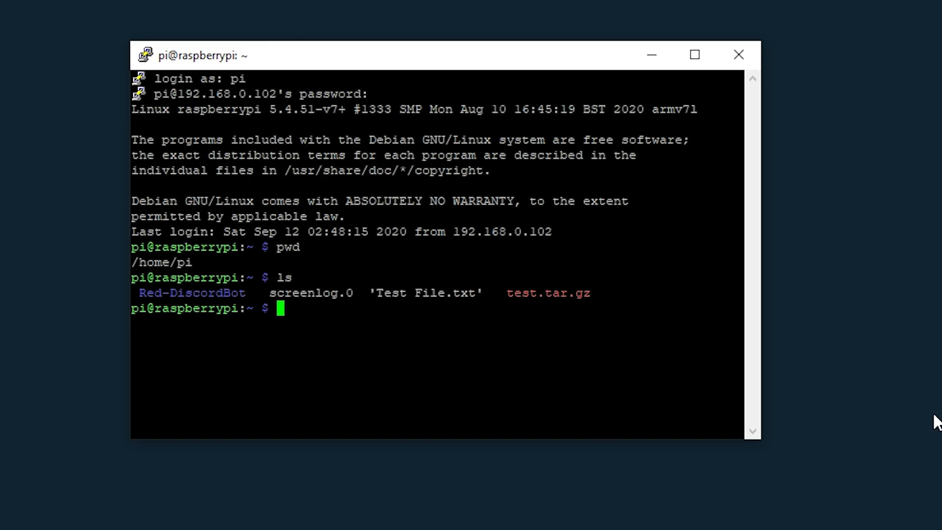
pyautogui.write('touch')
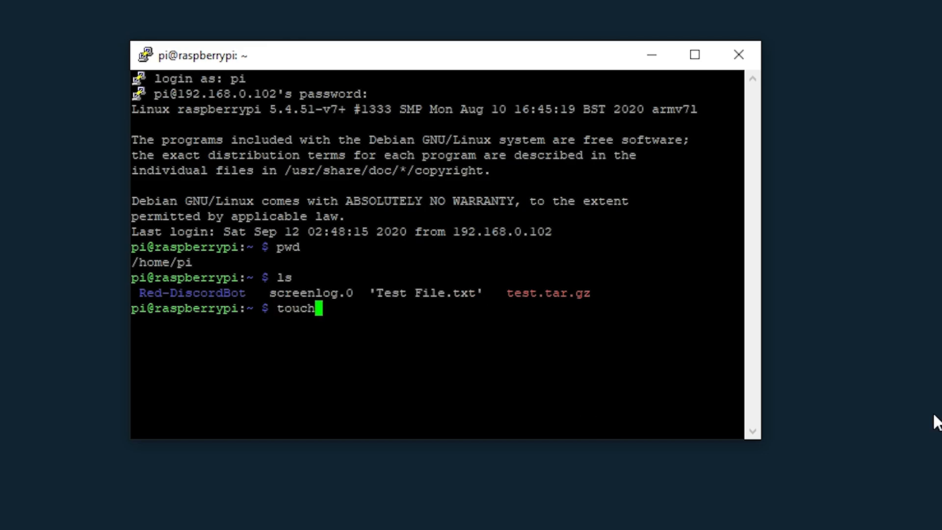
pyautogui.write('new-test.file')
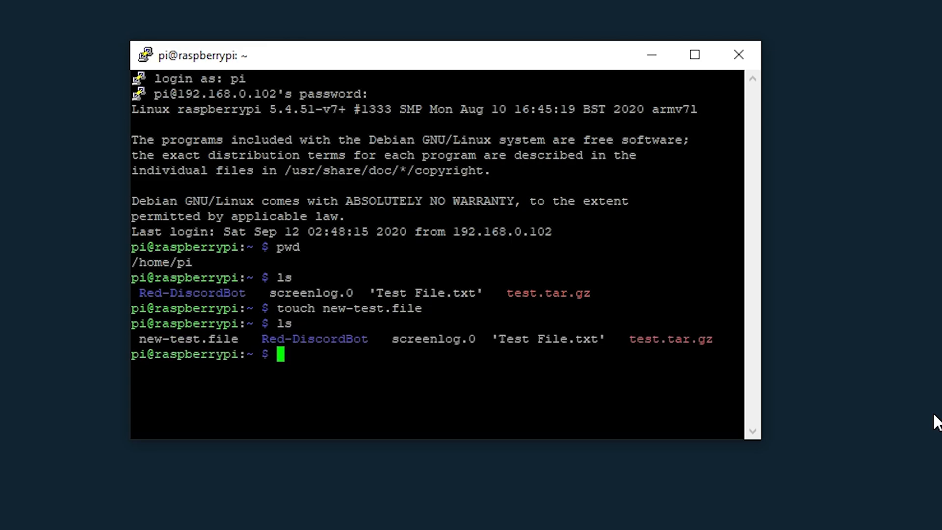
pyautogui.doubleClick(188, 339)
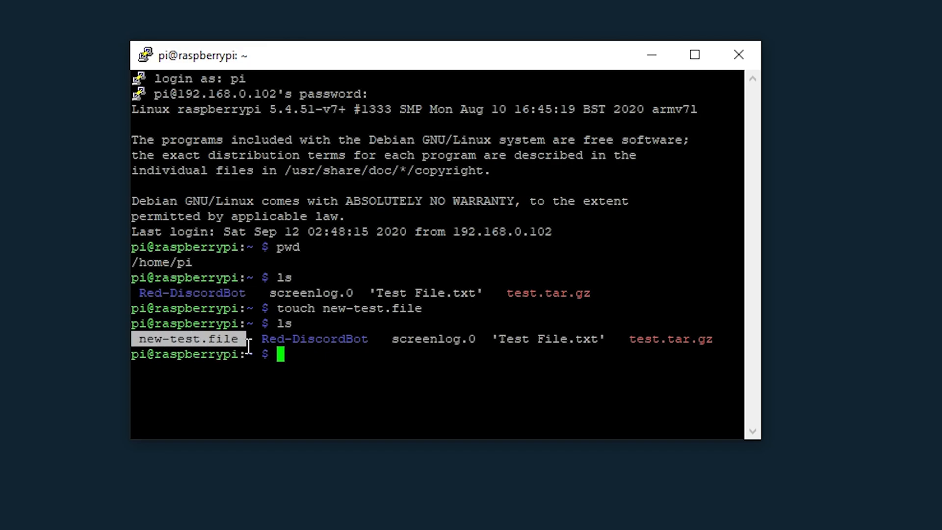
pyautogui.moveTo(591, 486)
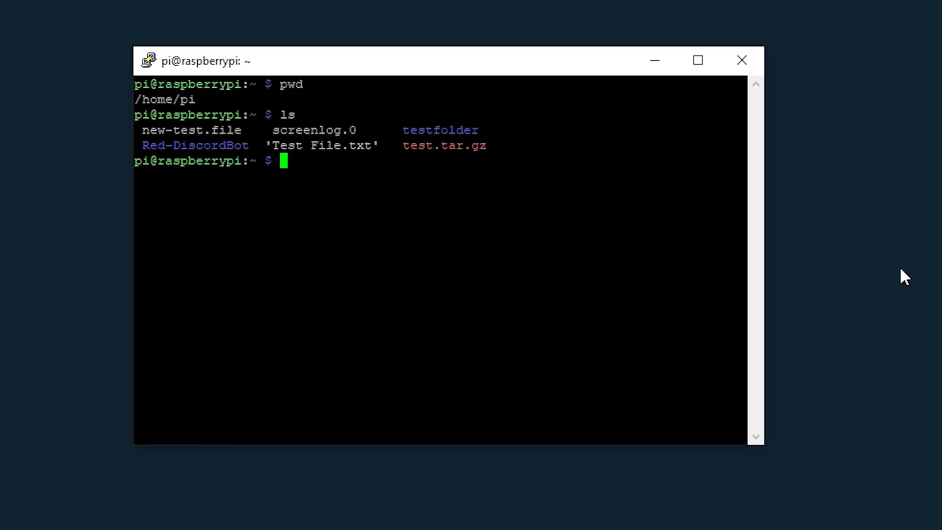
pyautogui.write('scp new-test.file')
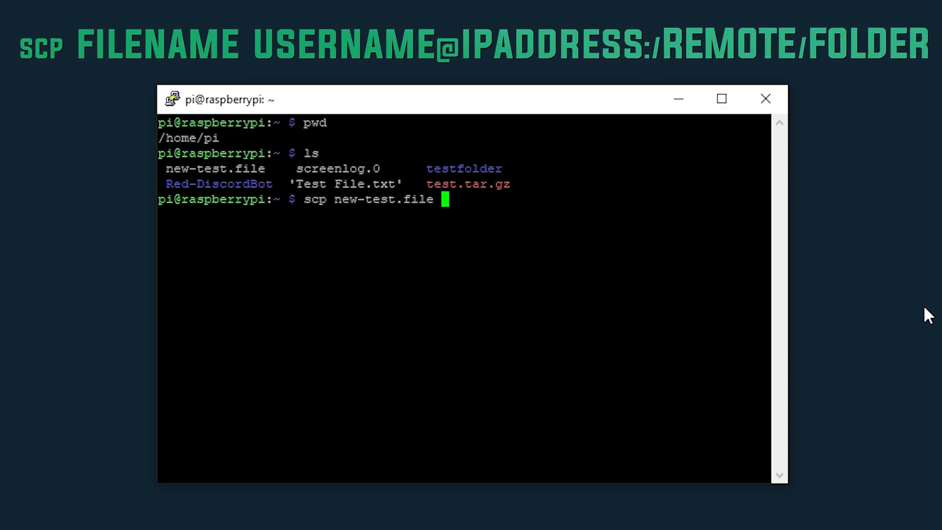
pyautogui.write('pi')
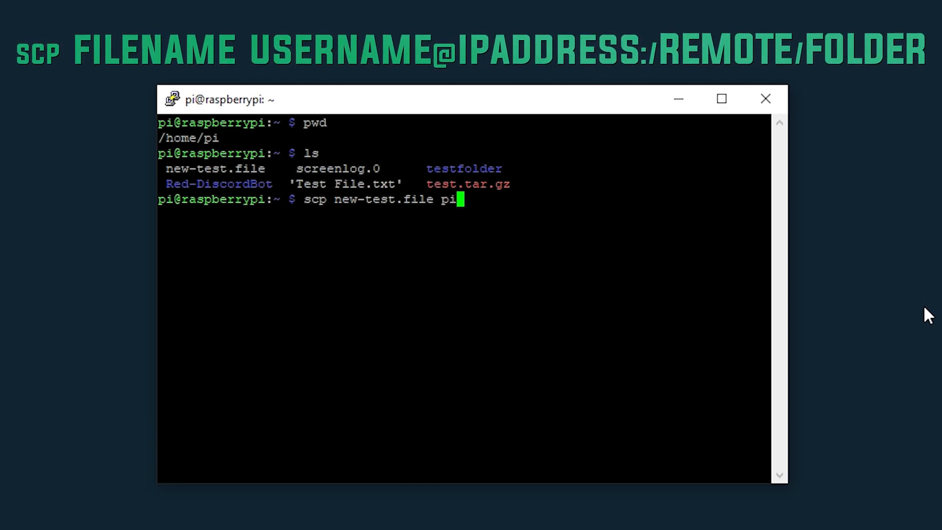
pyautogui.write('@1')
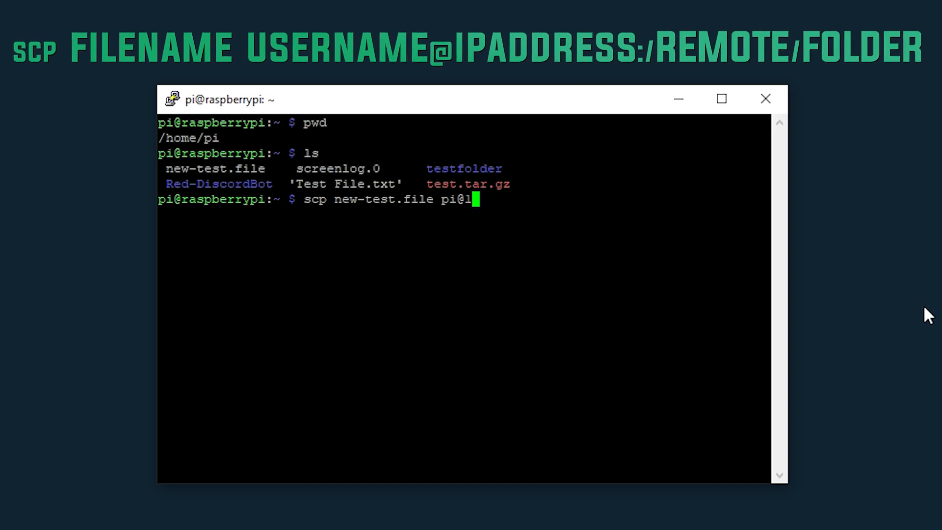
pyautogui.write('92.168.0.102')
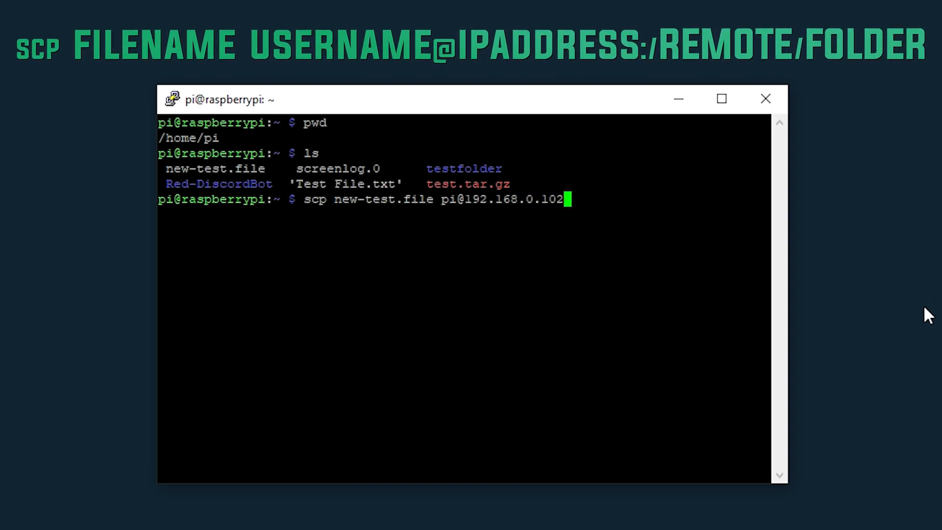
pyautogui.write(':/')
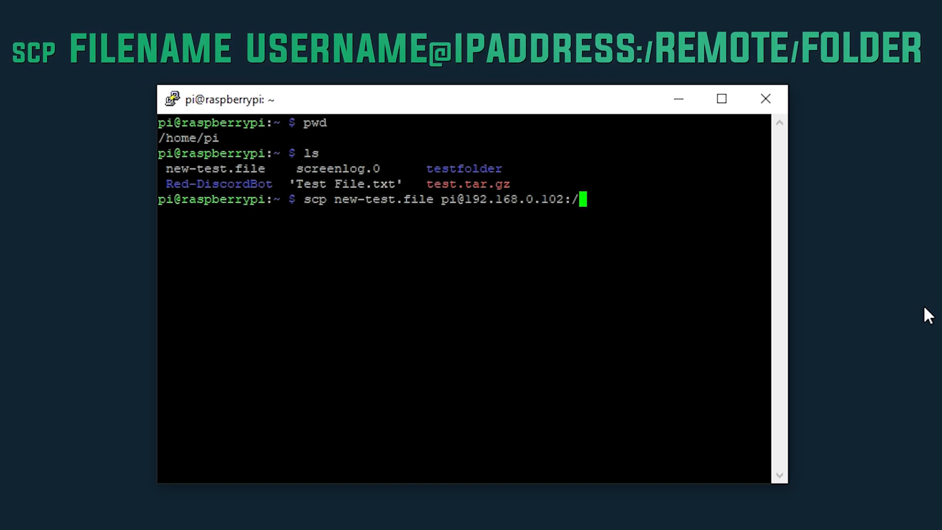
pyautogui.write('h')
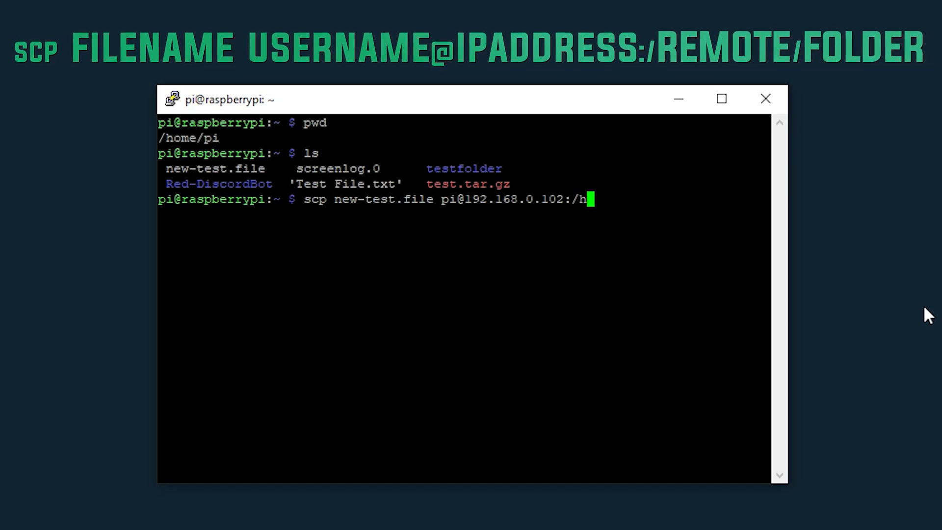
pyautogui.write('ome/pi')
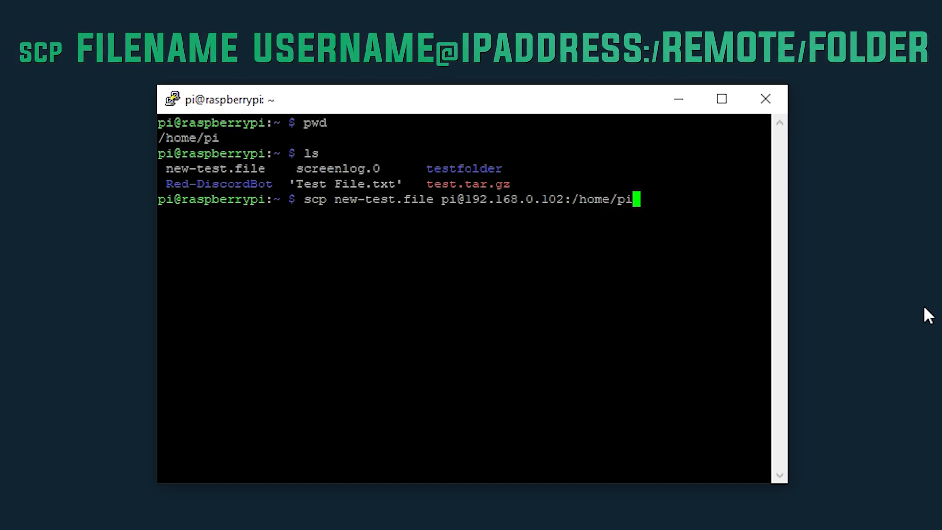
pyautogui.write('/testfolder')
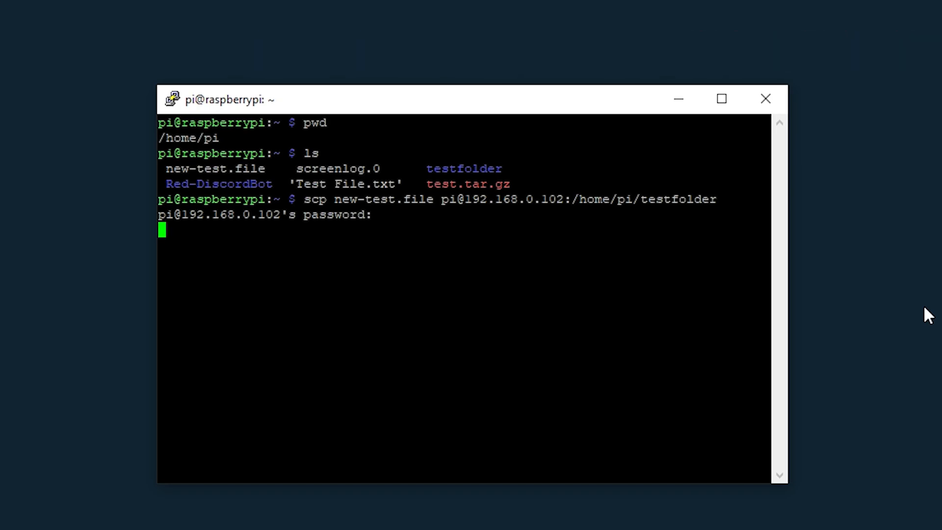
# Submit the password to run the copy, then cd into testfolder/.
pyautogui.press('Enter')
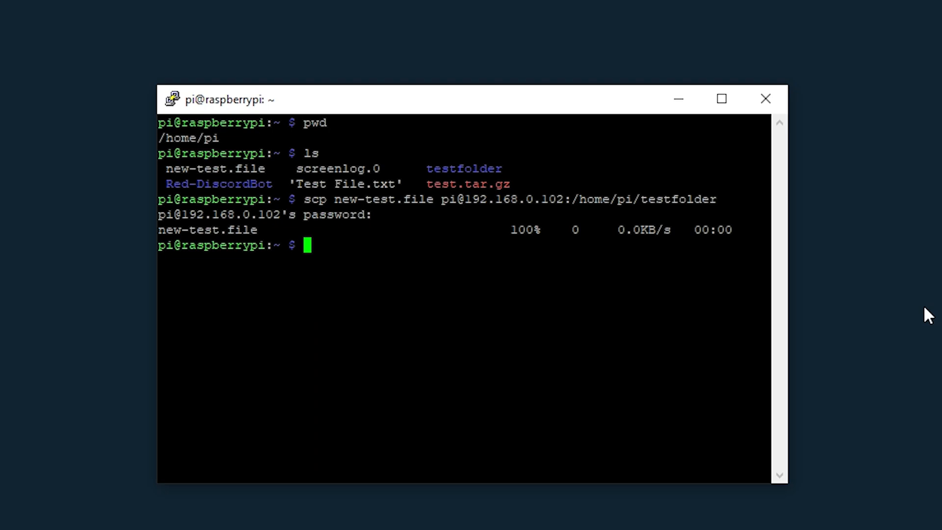
pyautogui.moveTo(514, 237)
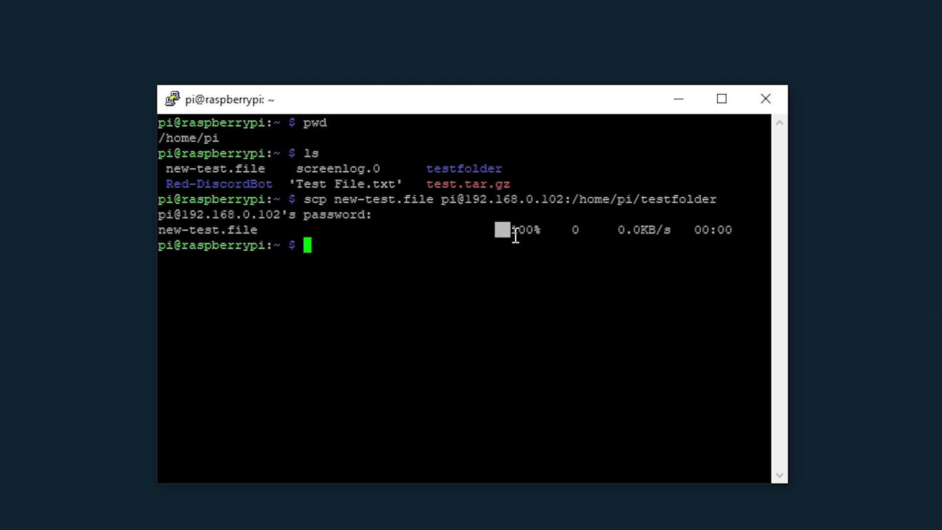
pyautogui.write('cd')
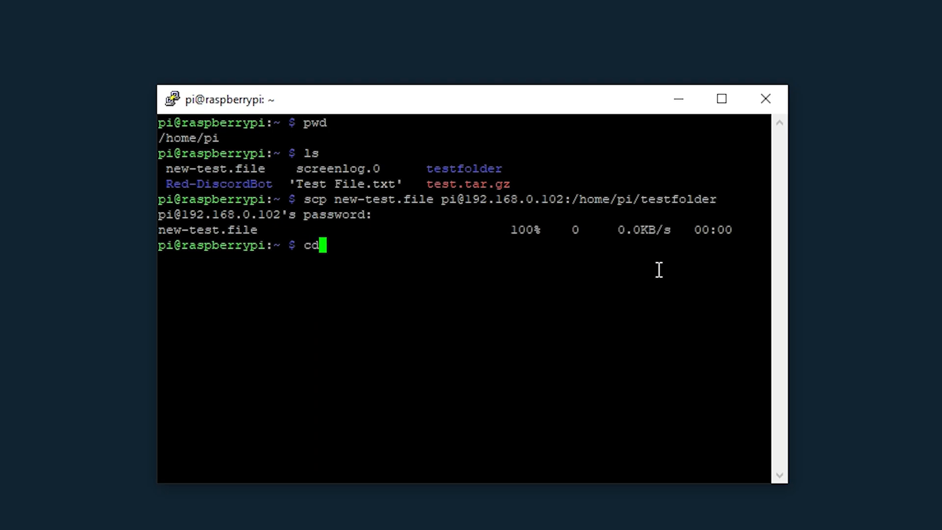
pyautogui.write('testfolder/')
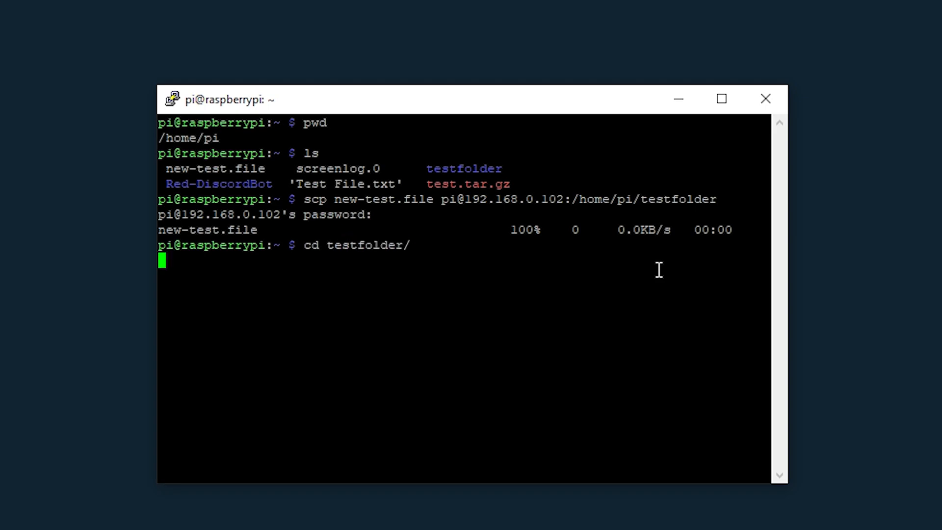